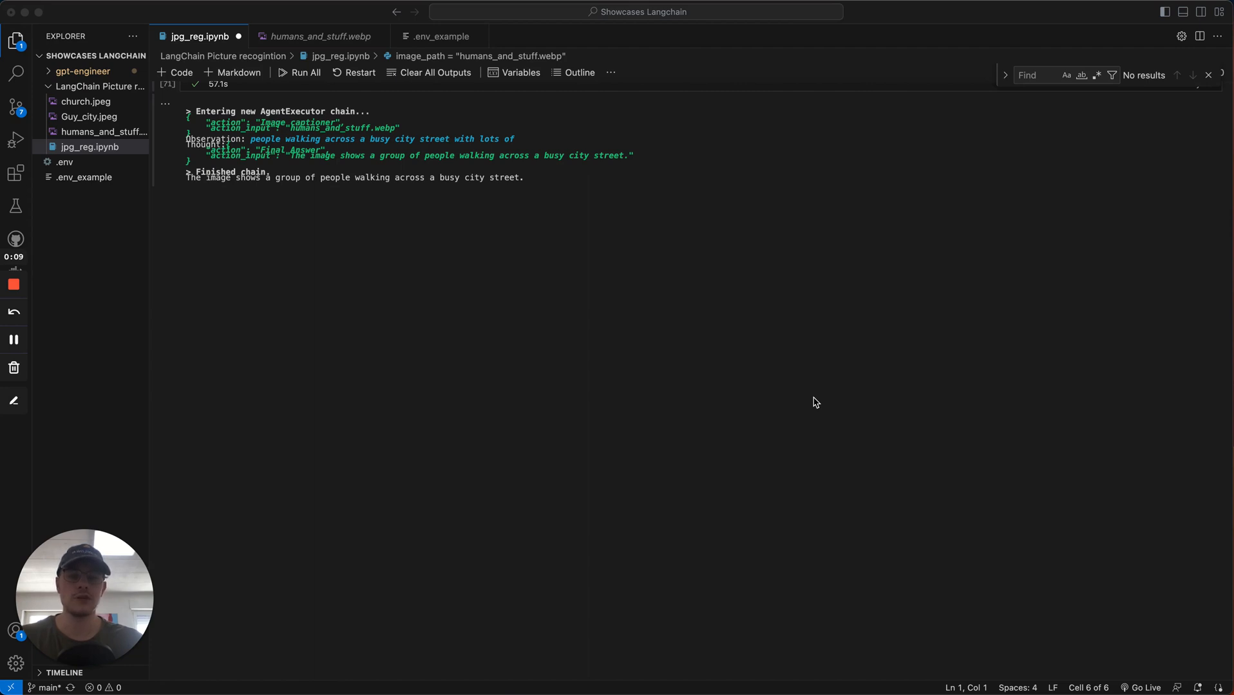
mouse_move(283, 36)
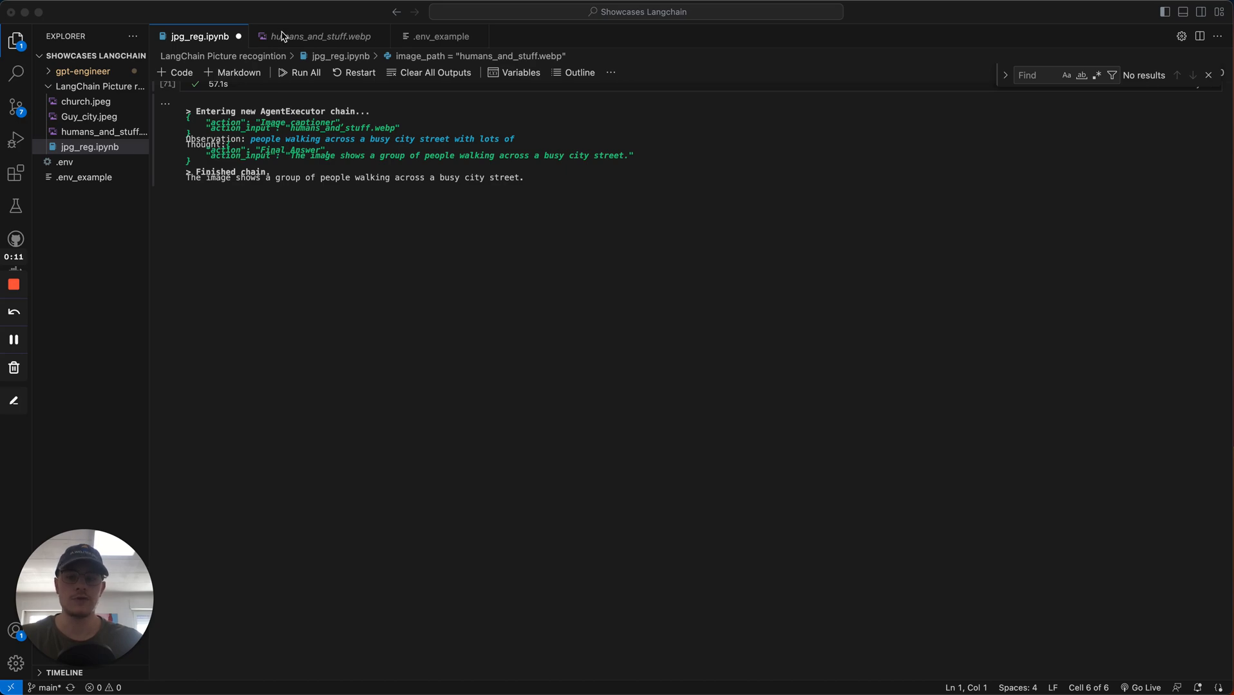
Glance at the street photo tab and return to the notebook before clearing it
click(318, 36)
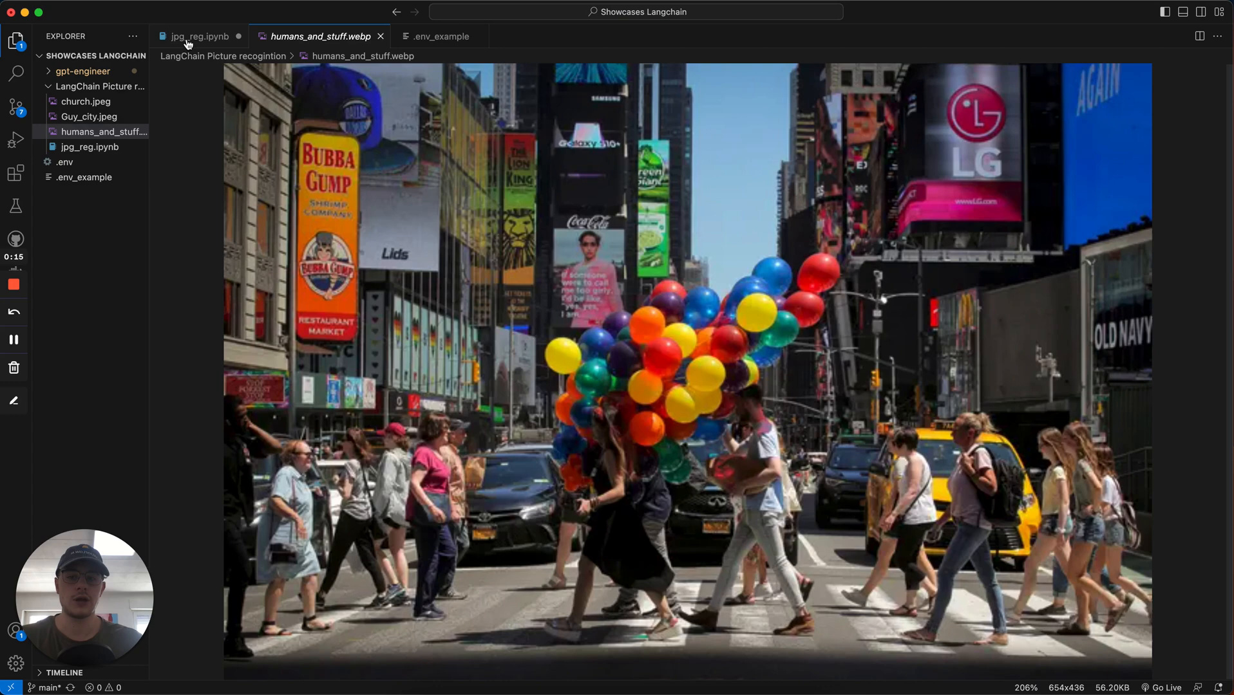
click(200, 36)
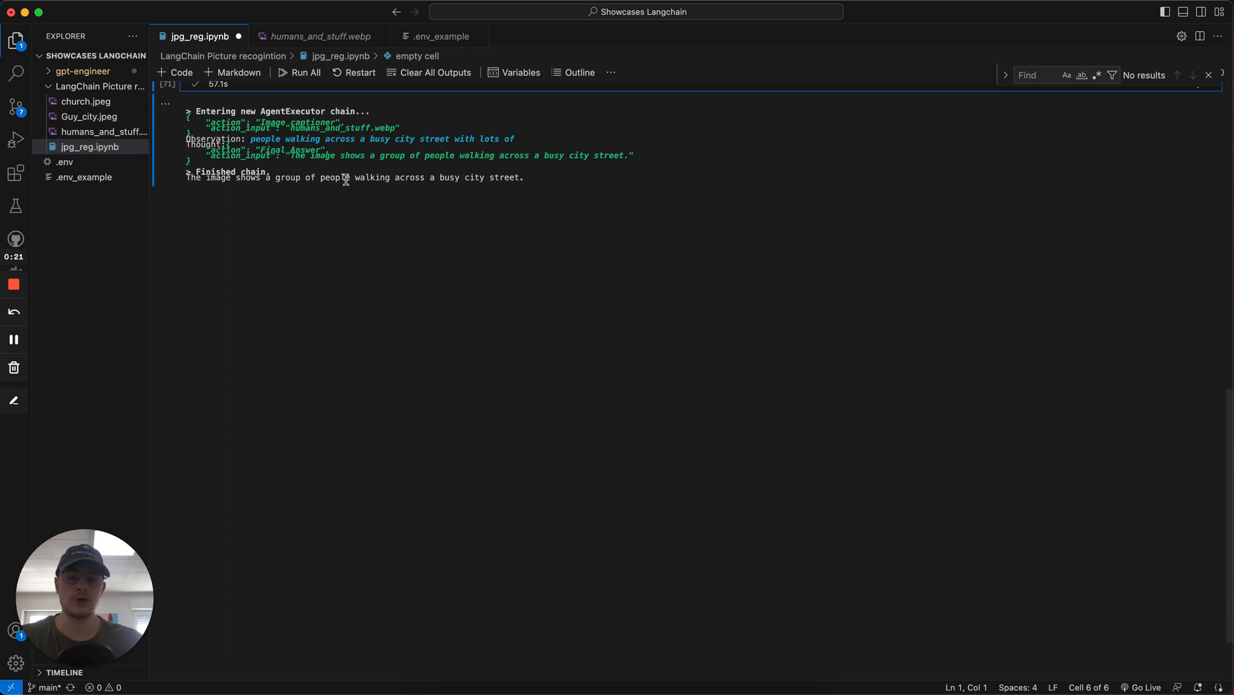
mouse_move(483, 275)
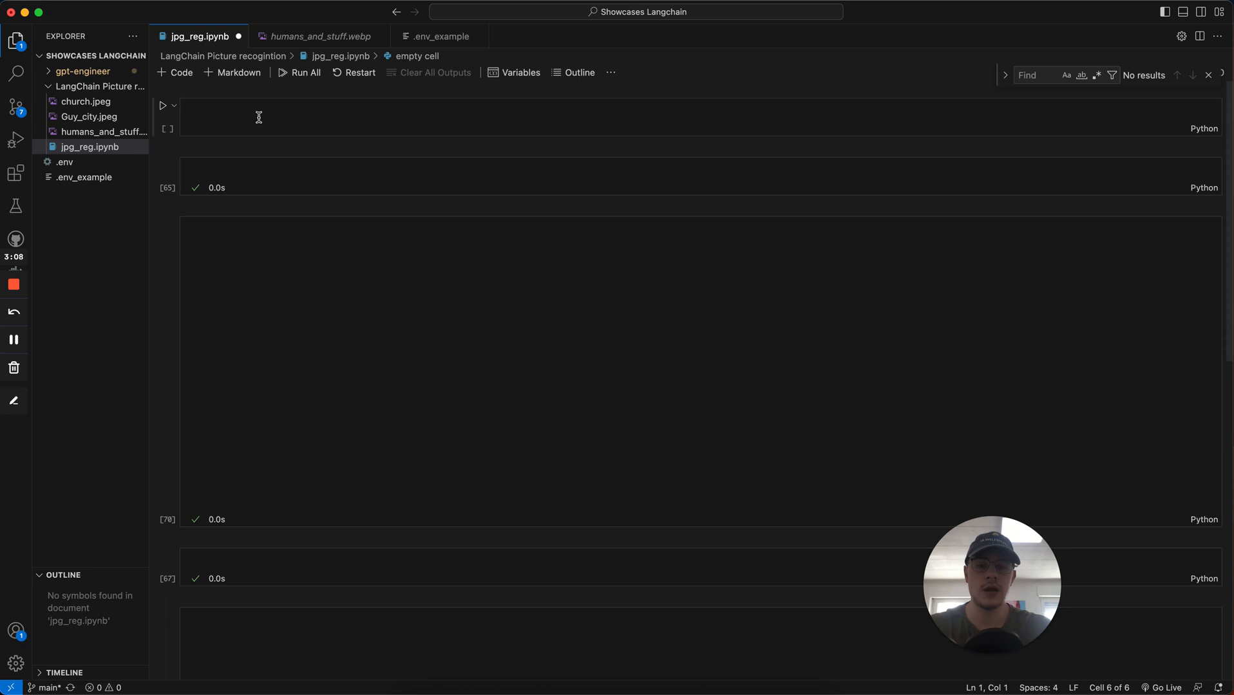
click(440, 36)
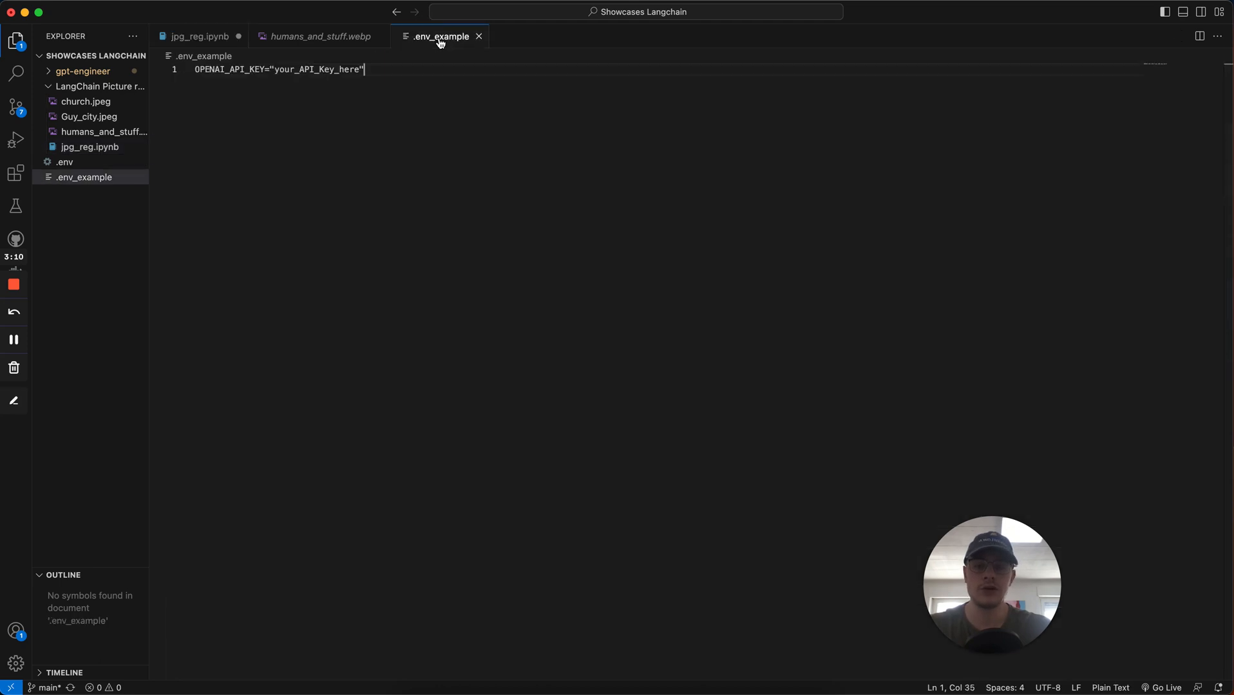
mouse_move(459, 73)
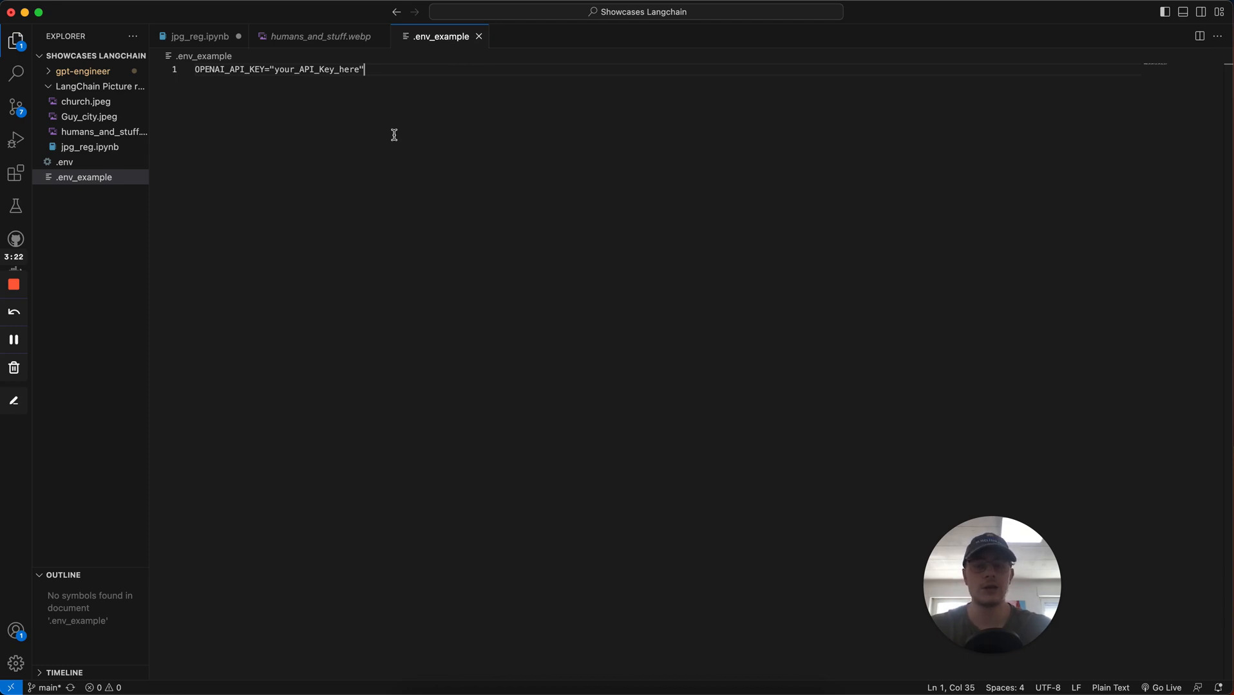
mouse_move(288, 52)
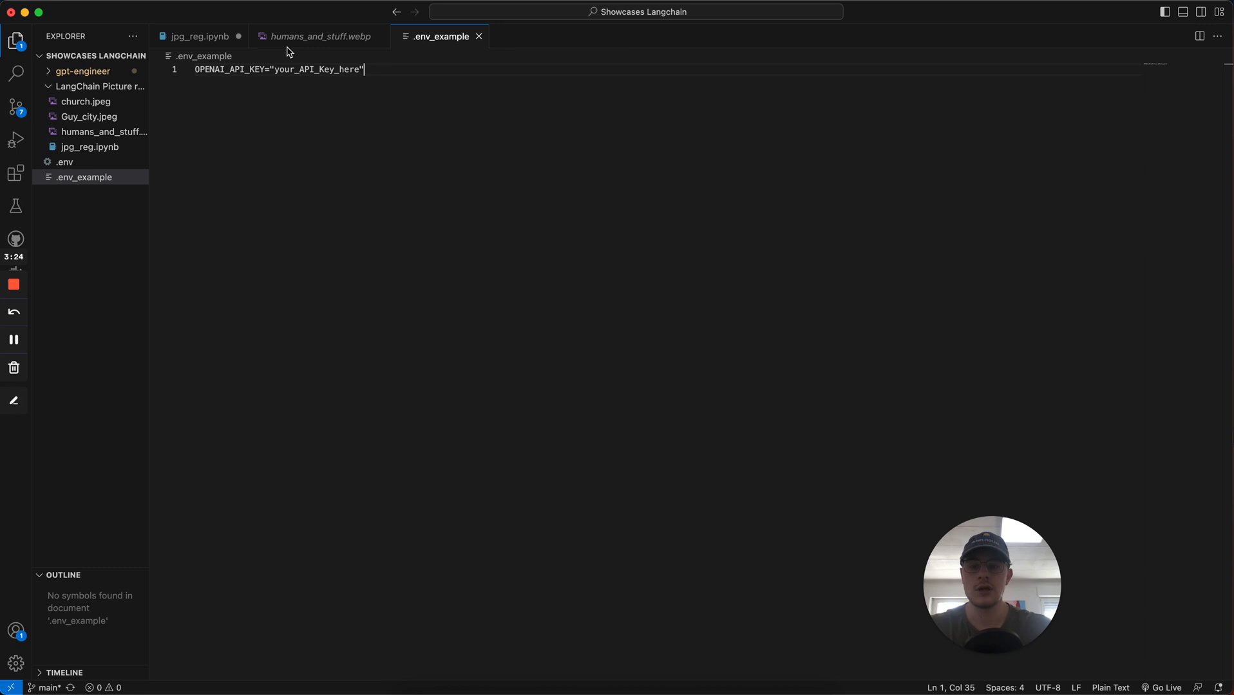
click(200, 37)
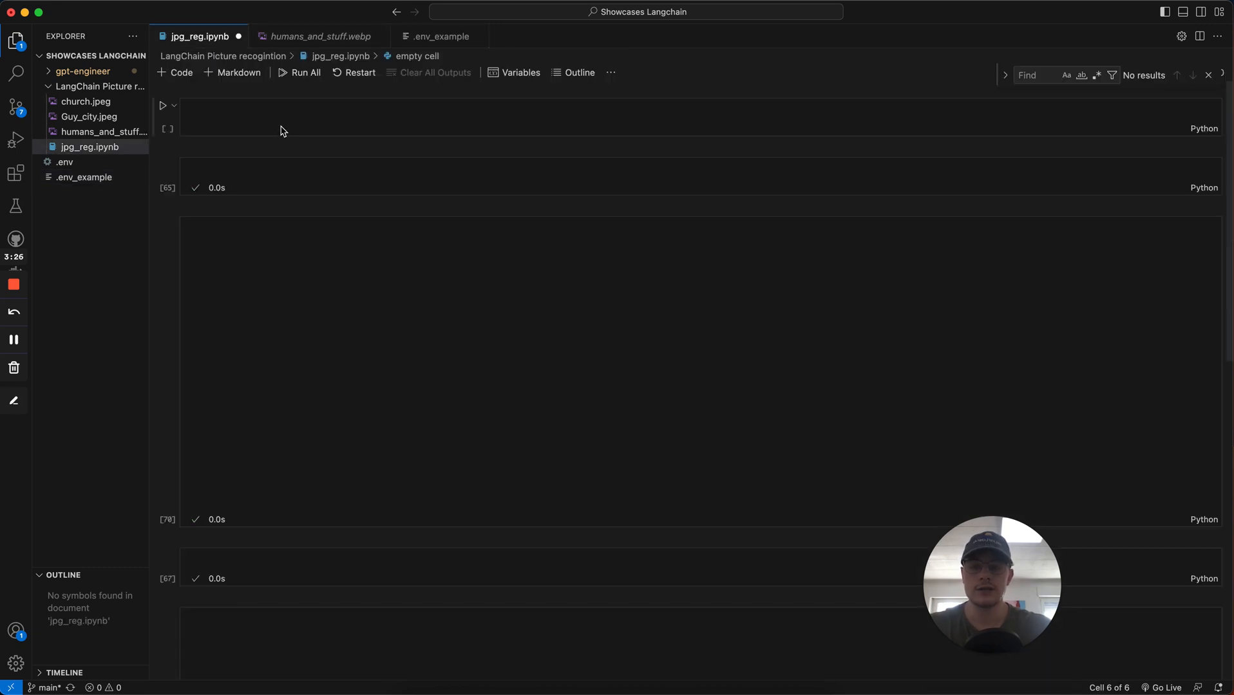
Enter the pip install cell and move into the cell below the imports
click(280, 122)
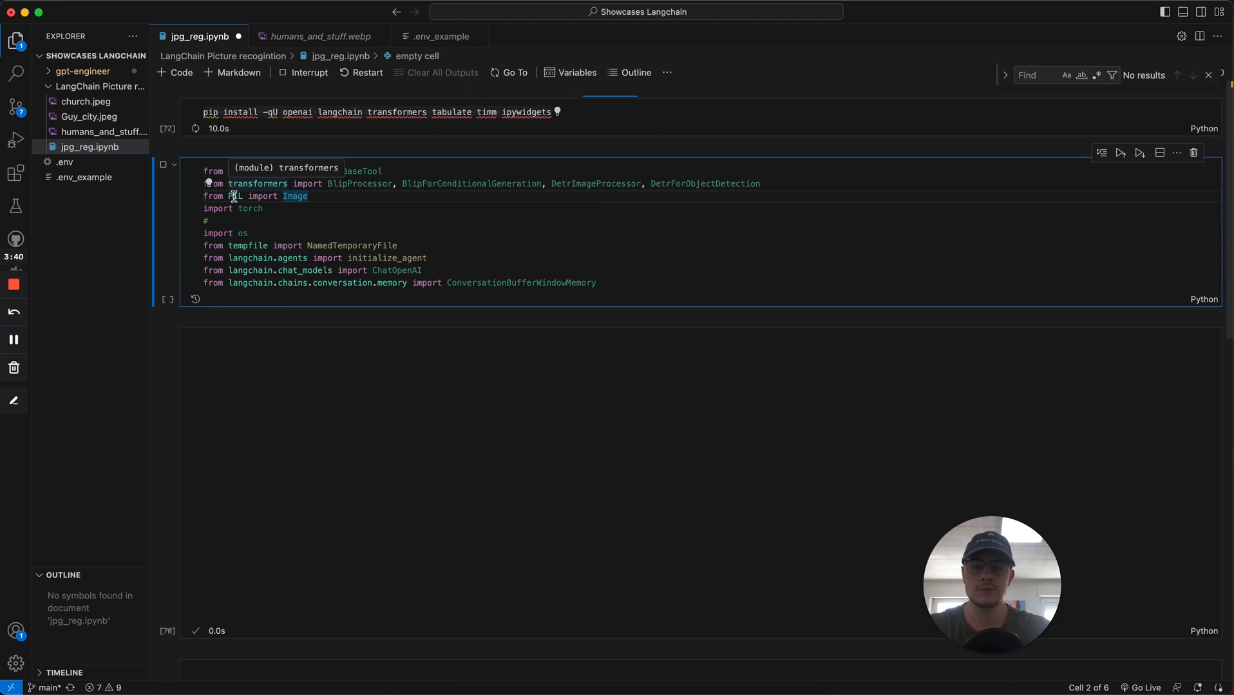
mouse_move(275, 320)
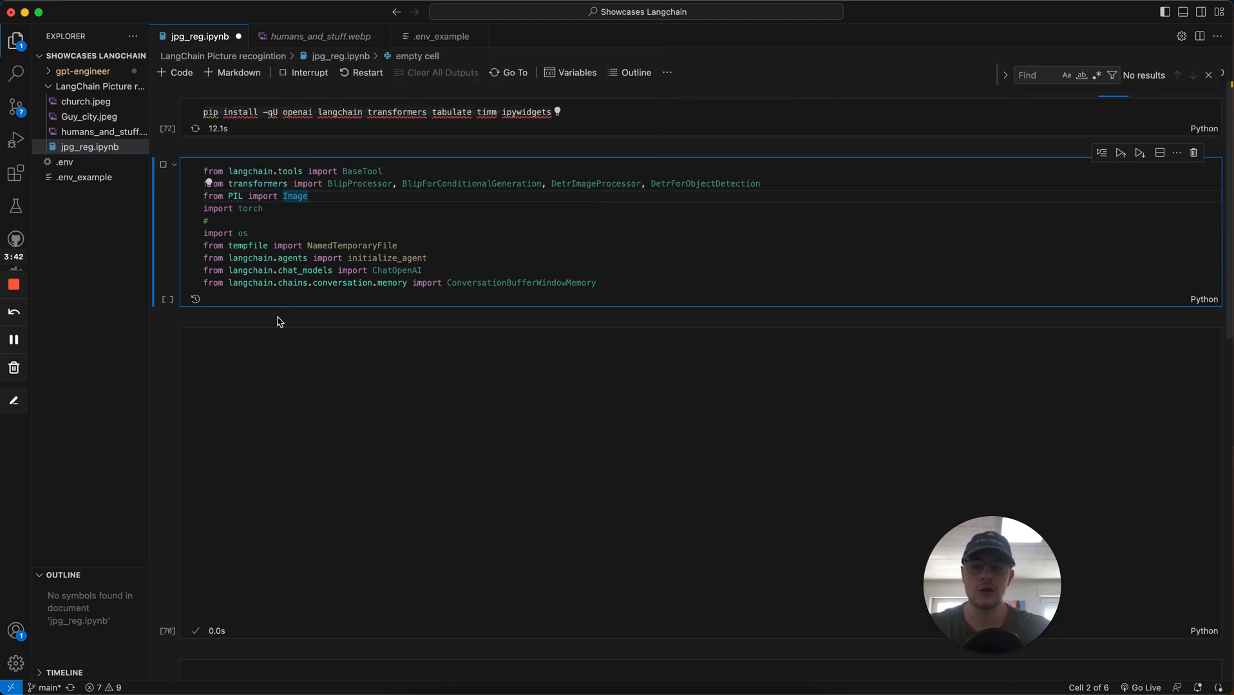
click(277, 304)
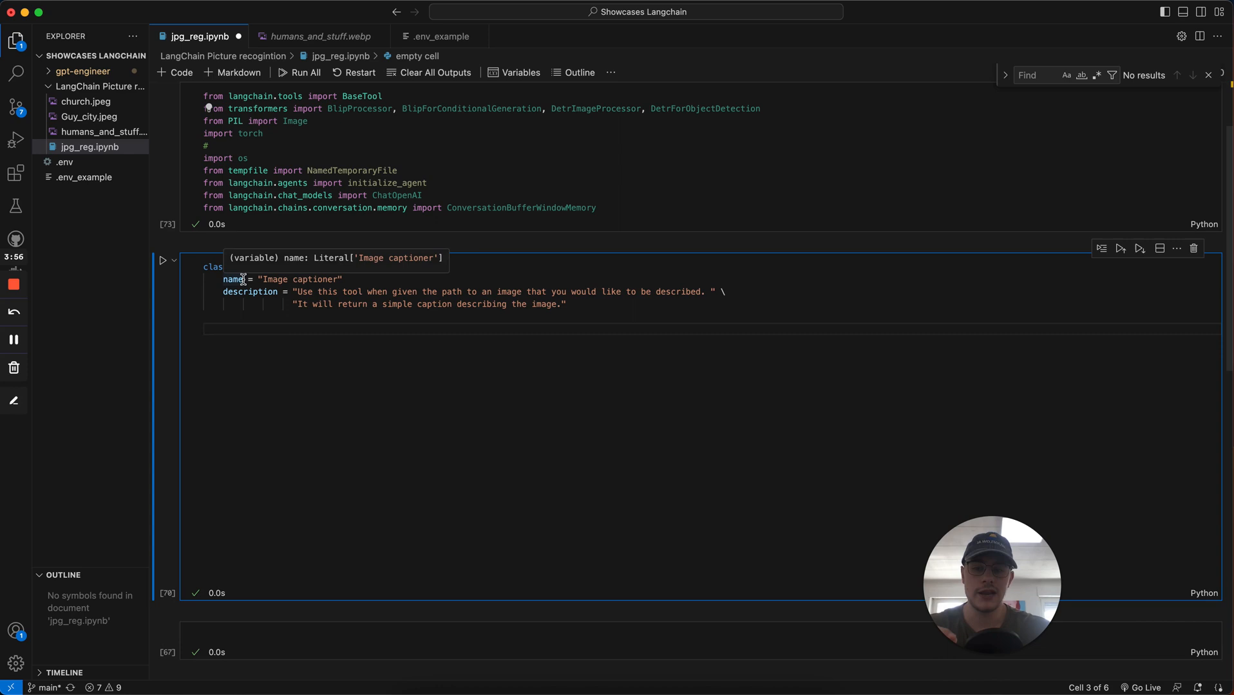
mouse_move(284, 327)
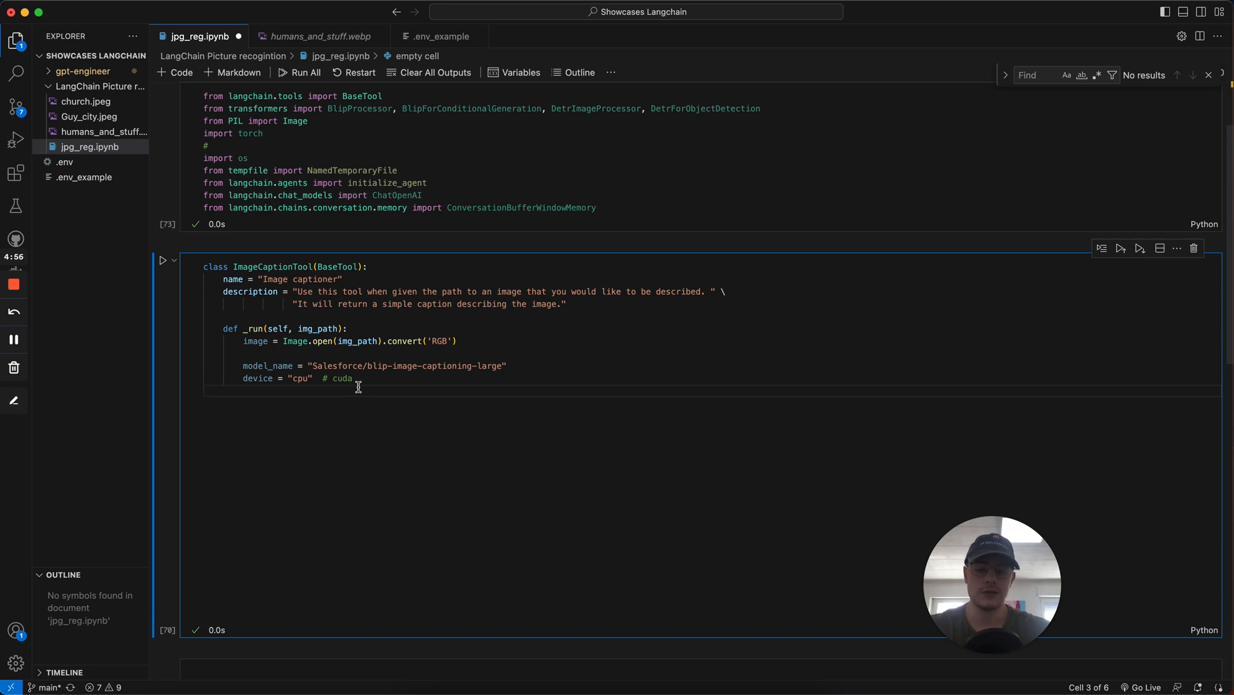
Load the BLIP processor with BlipProcessor.from_pretrained(model_name) inside _run
text(processor = BlipProcessor.from_pretrained(model_name))
text(model = BlipForConditionalGeneration.from_pretrained(model_name).to(device))
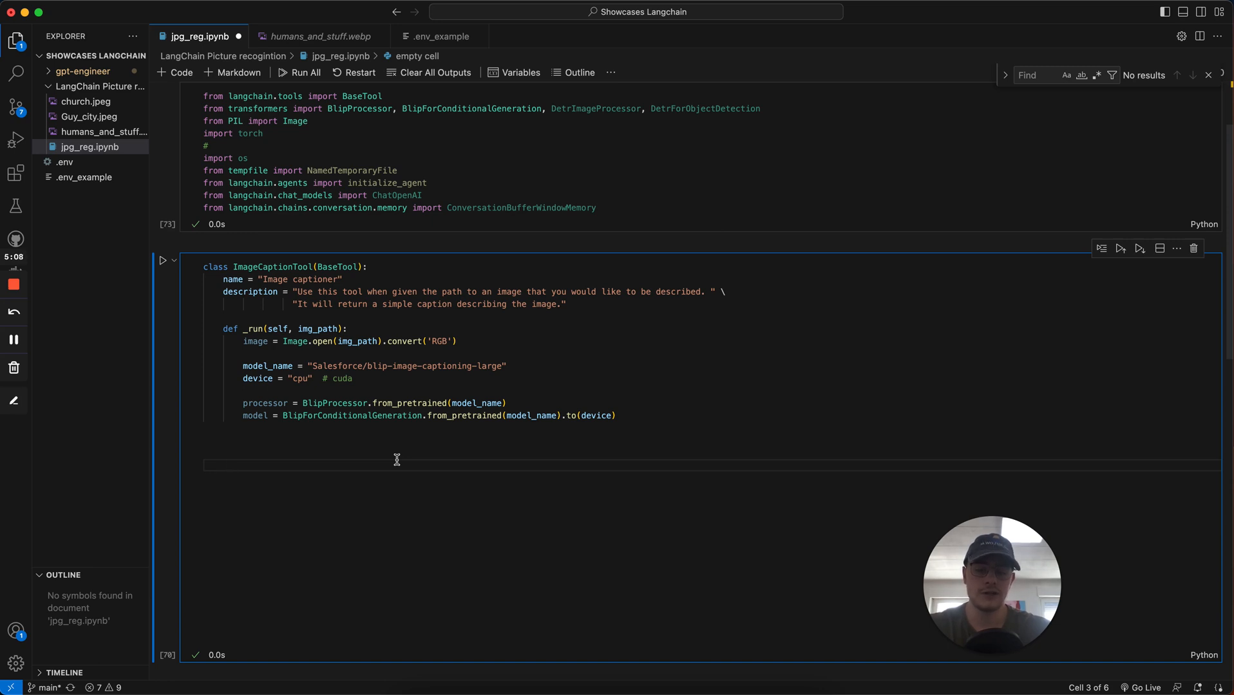
mouse_move(408, 441)
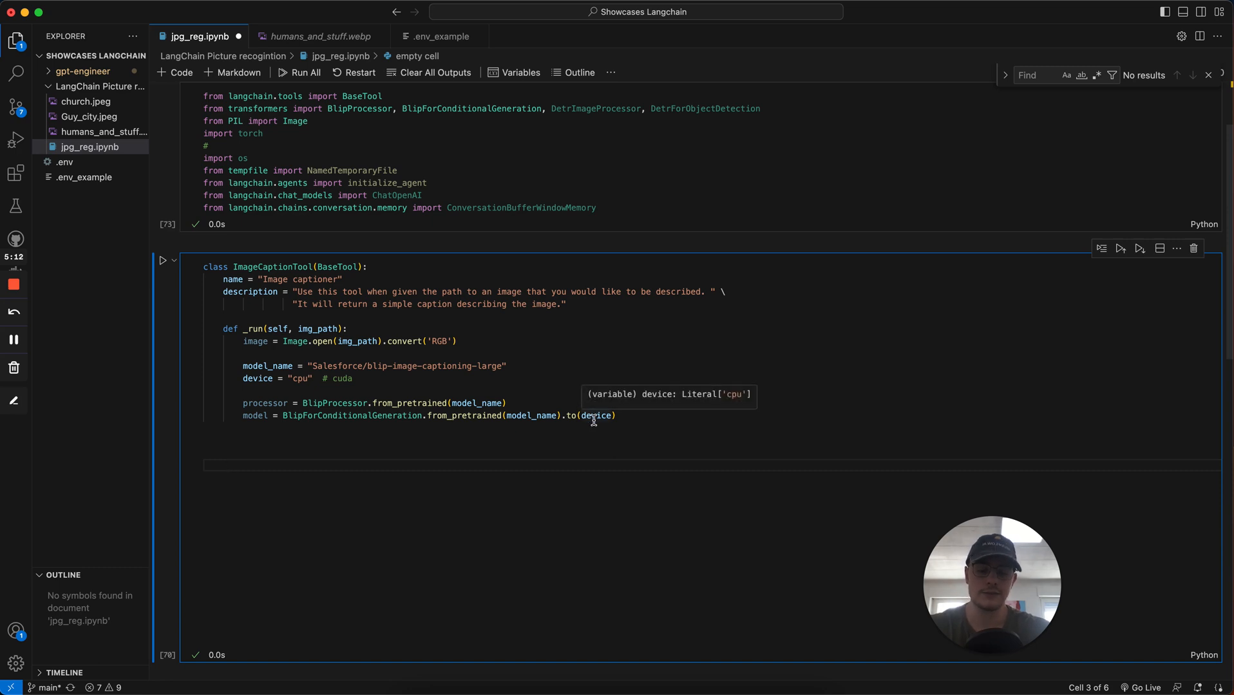
Build the model inputs with processor(image, return_tensors='pt').to(device)
text(inputs = processor(image, return_tensors='pt').to(device))
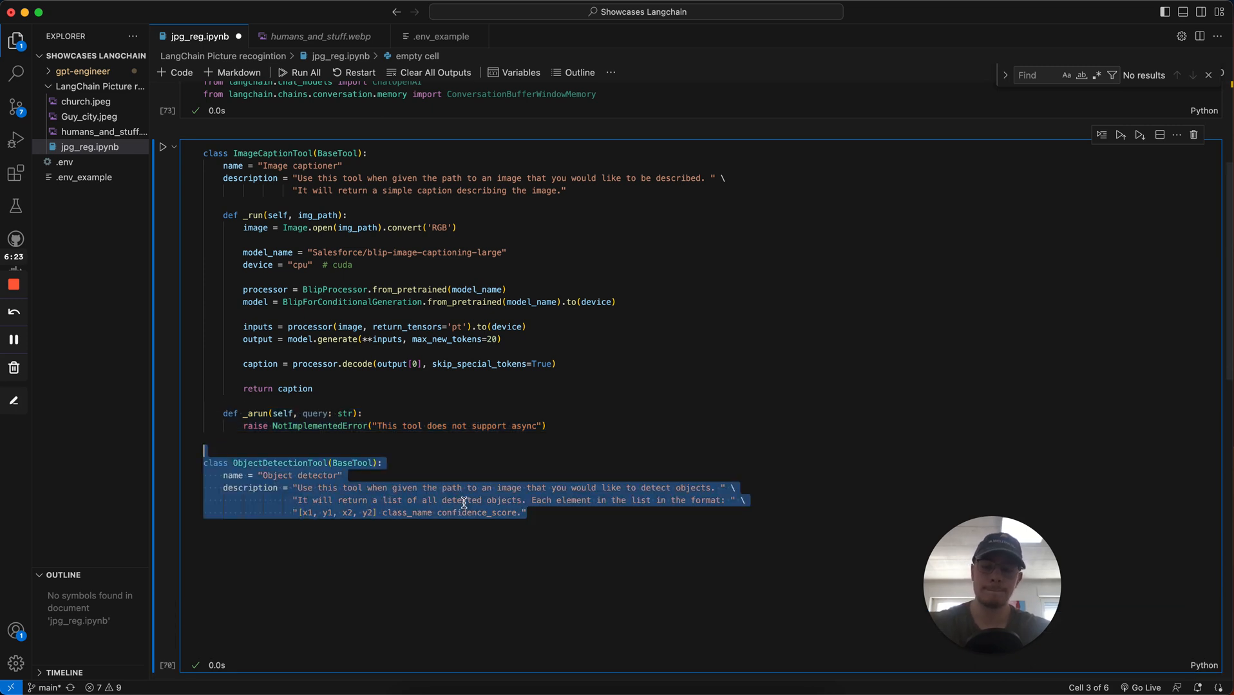
Preview humans_and_stuff.webp, the street photo the tools will analyse
scroll(down, 3)
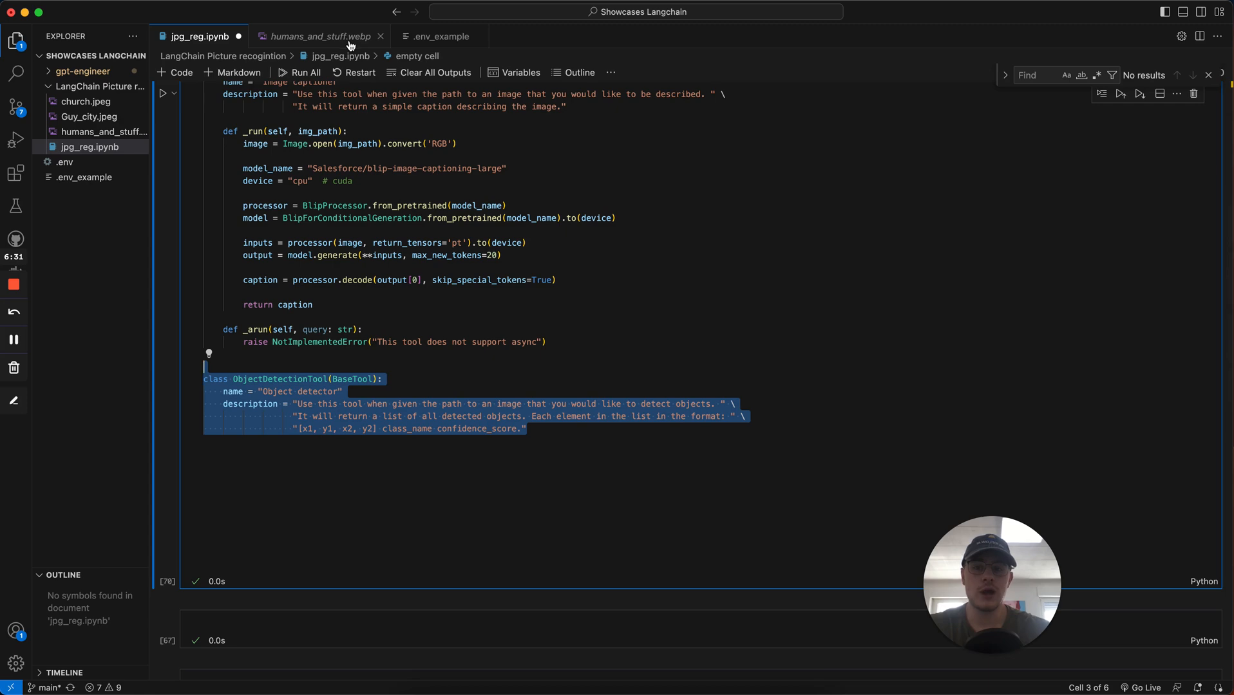
click(318, 36)
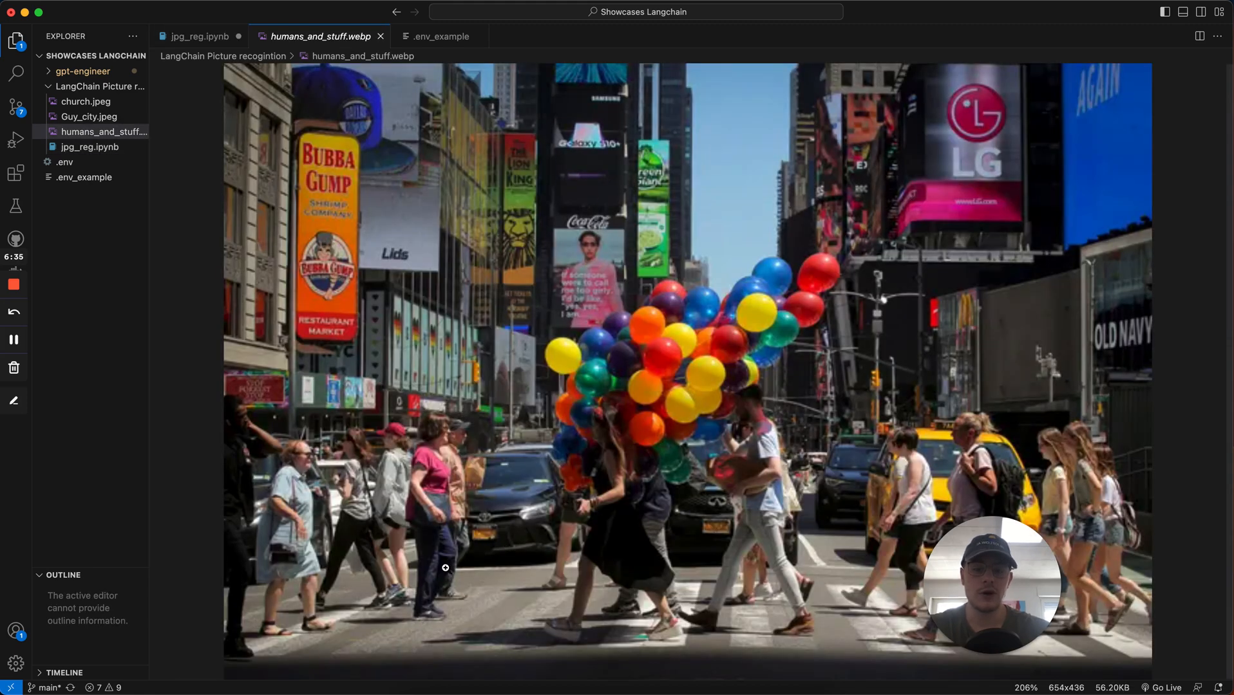
mouse_move(439, 417)
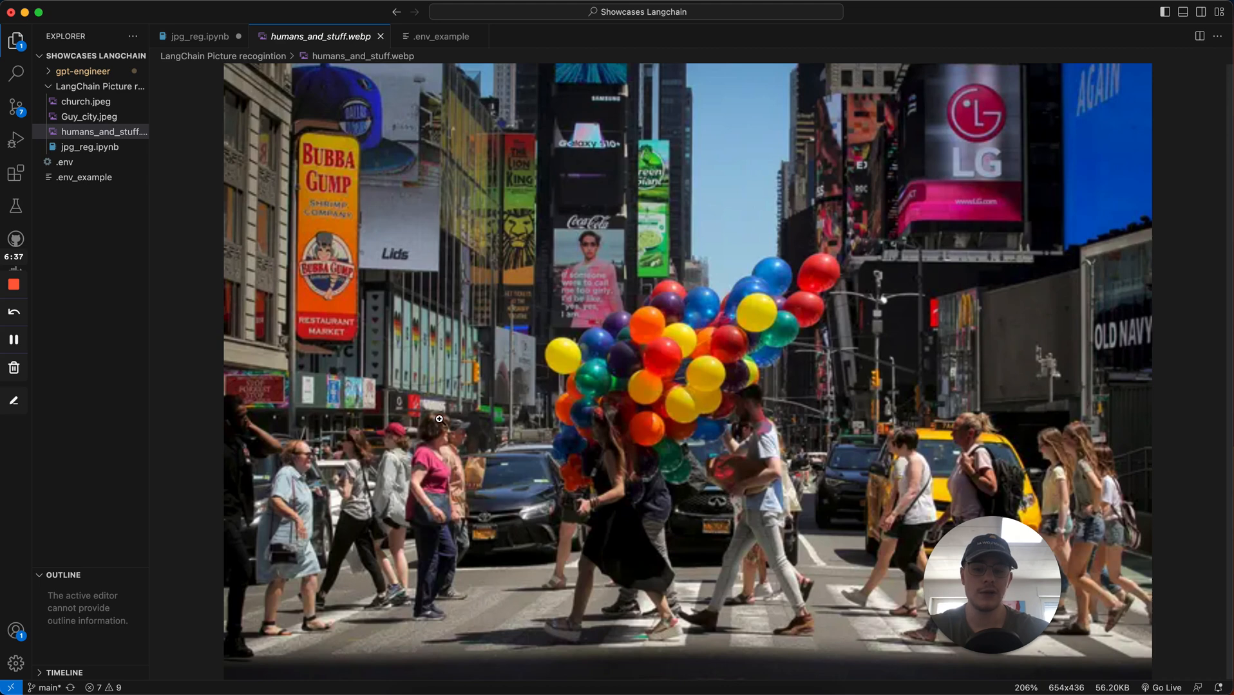
mouse_move(434, 422)
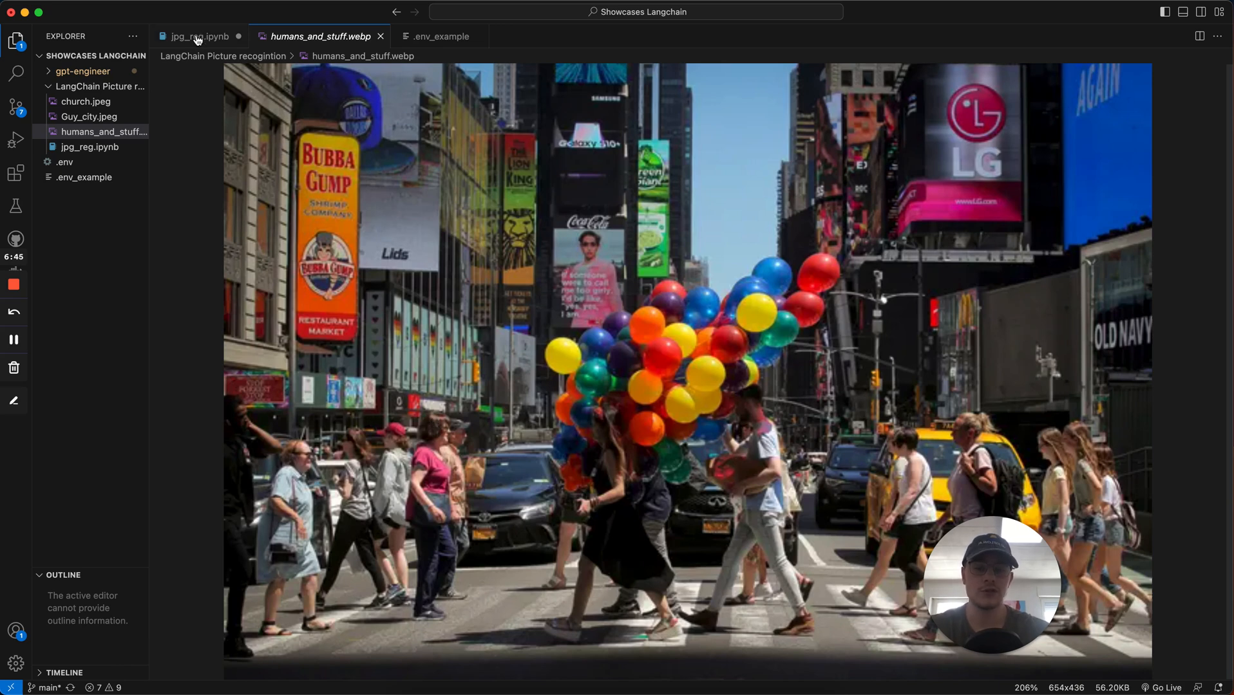
mouse_move(358, 187)
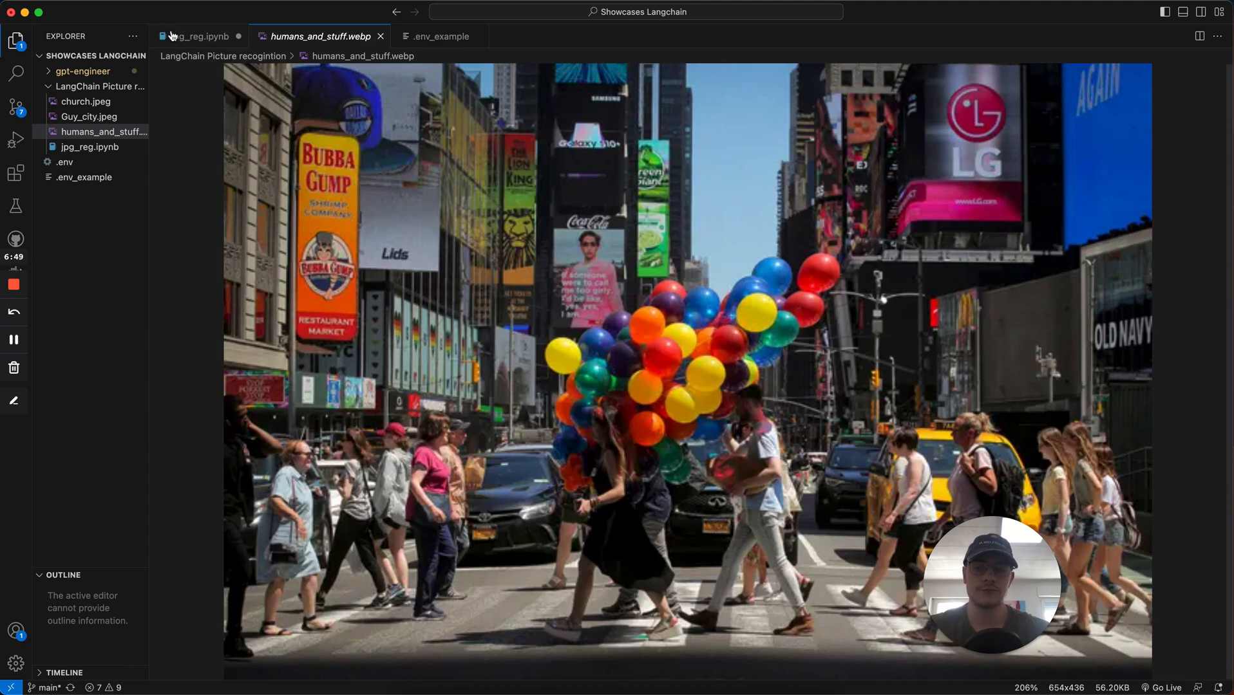
Return to jpg_reg.ipynb, finish and run ObjectDetectionTool, then enter the empty cell below
click(201, 36)
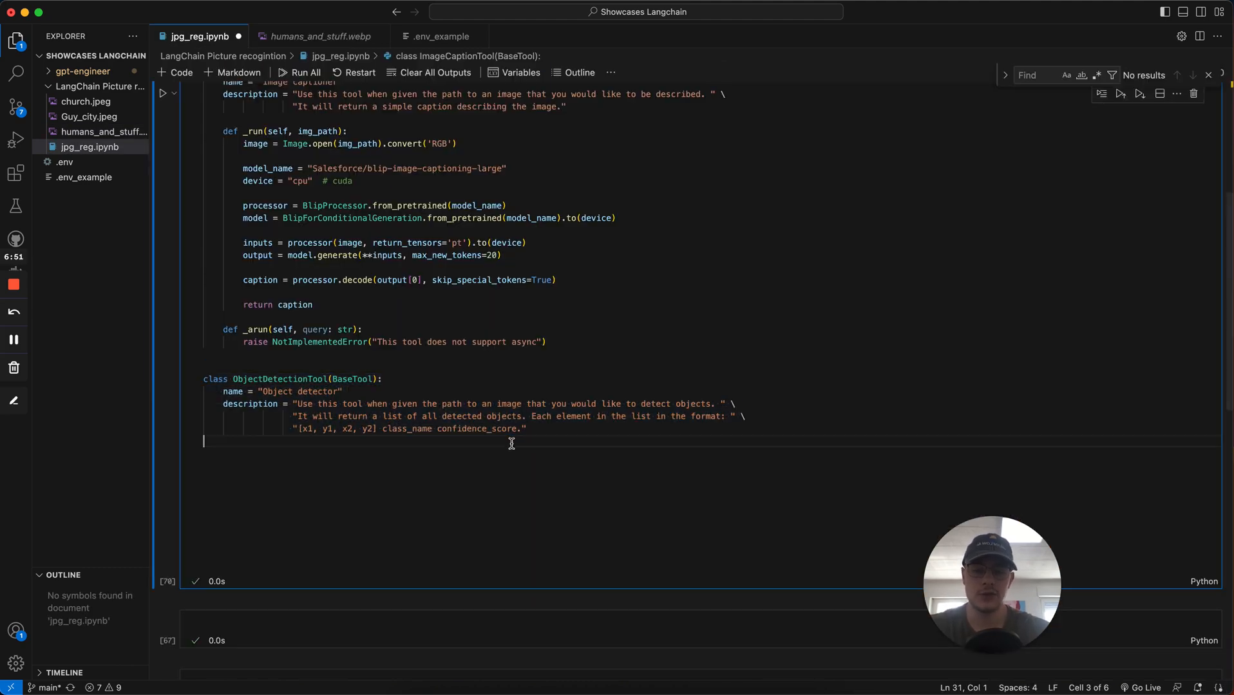
mouse_move(467, 466)
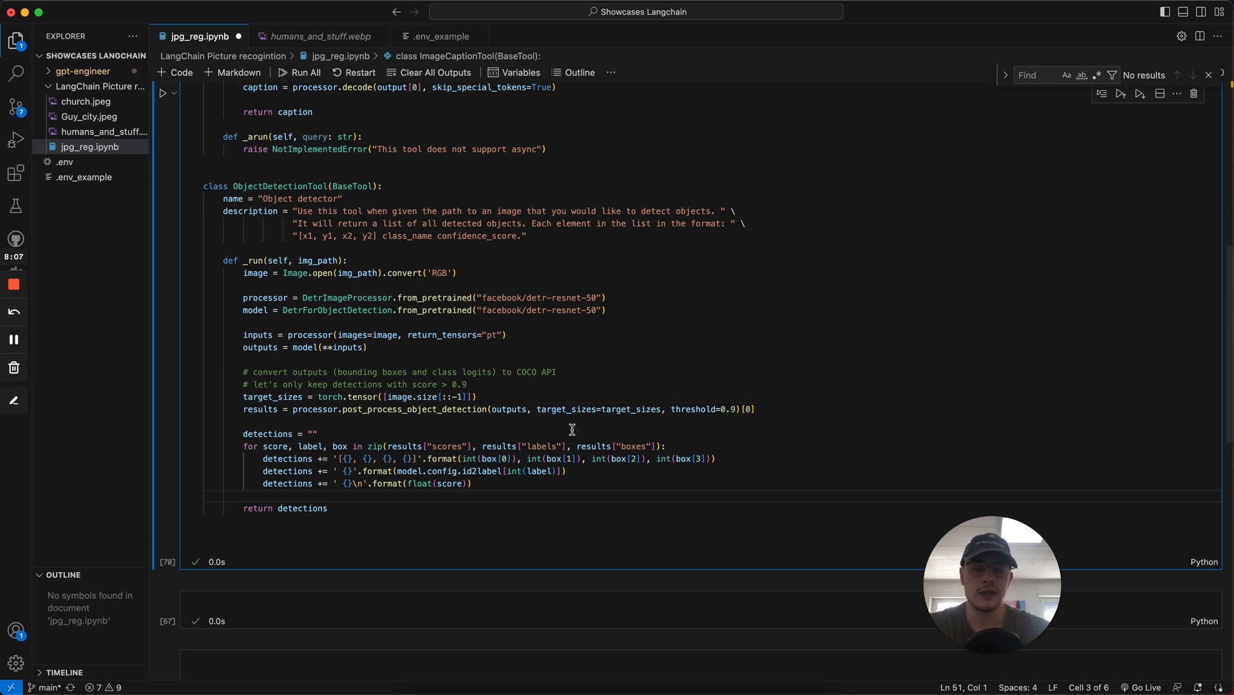
mouse_move(556, 509)
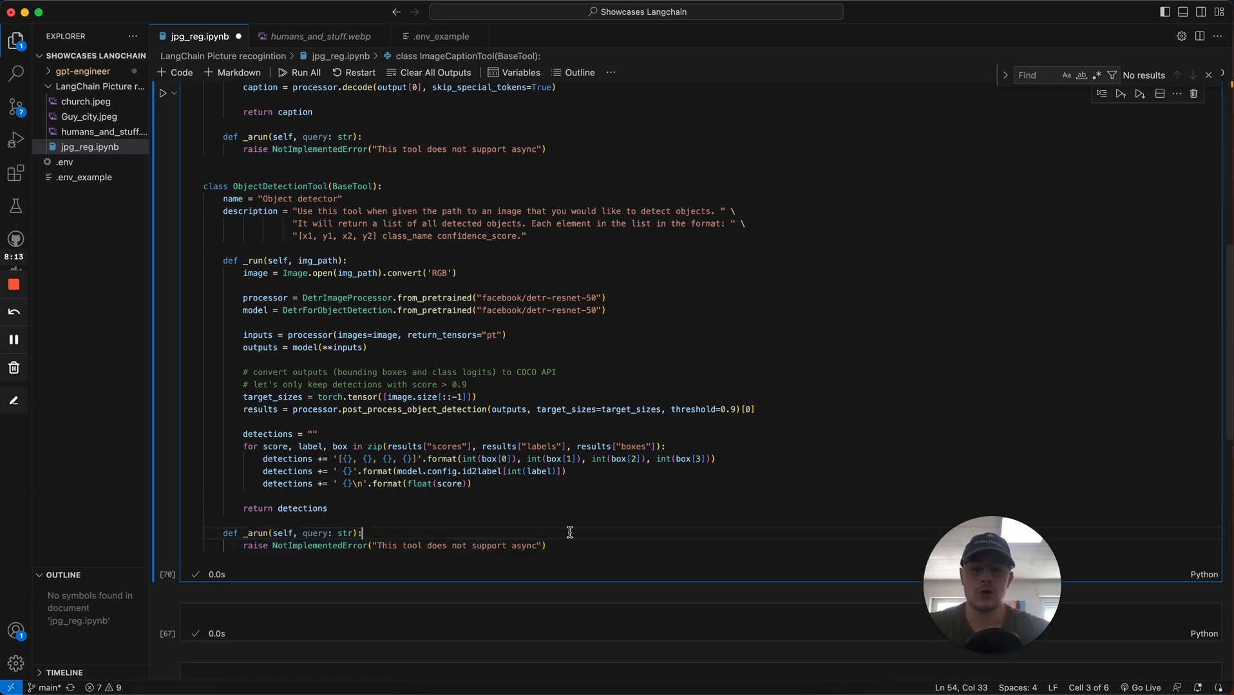
mouse_move(609, 534)
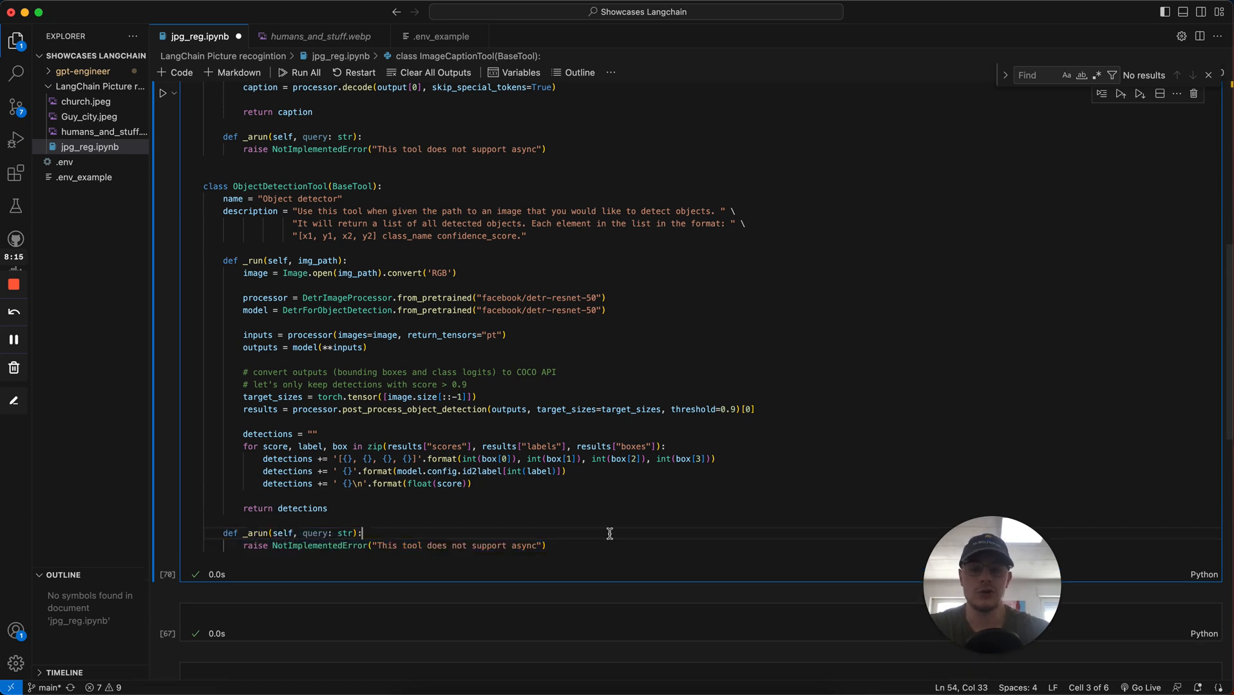
scroll(down, 3)
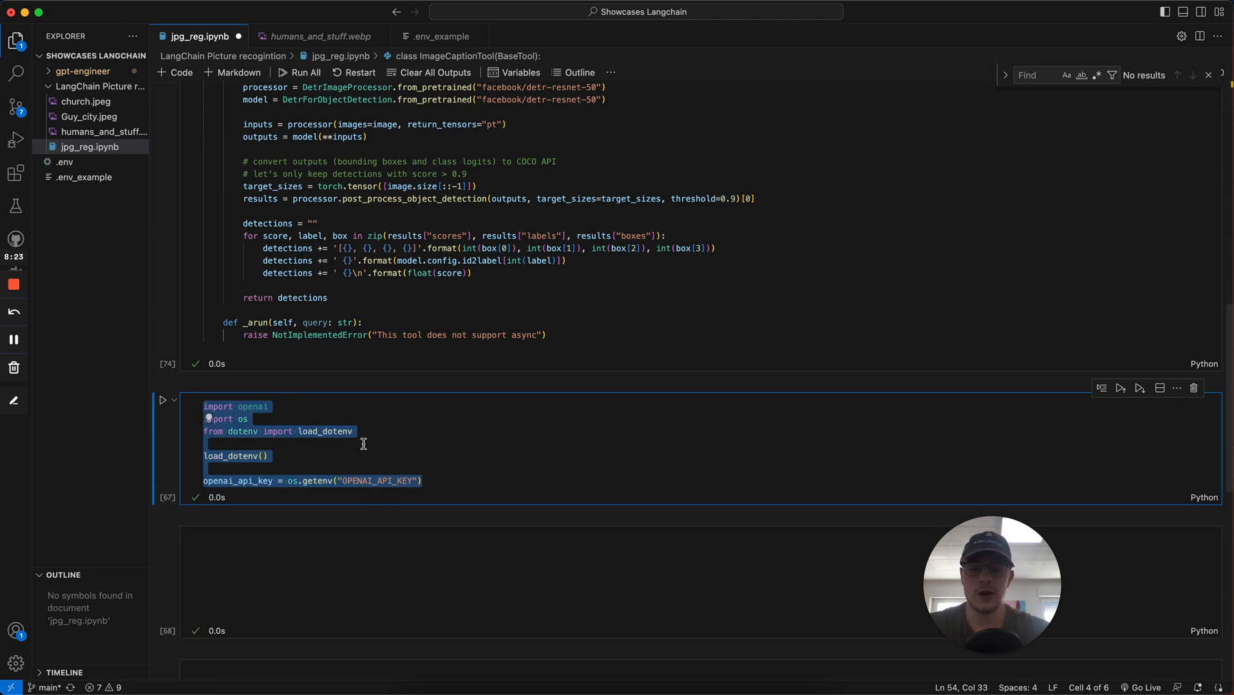
click(381, 432)
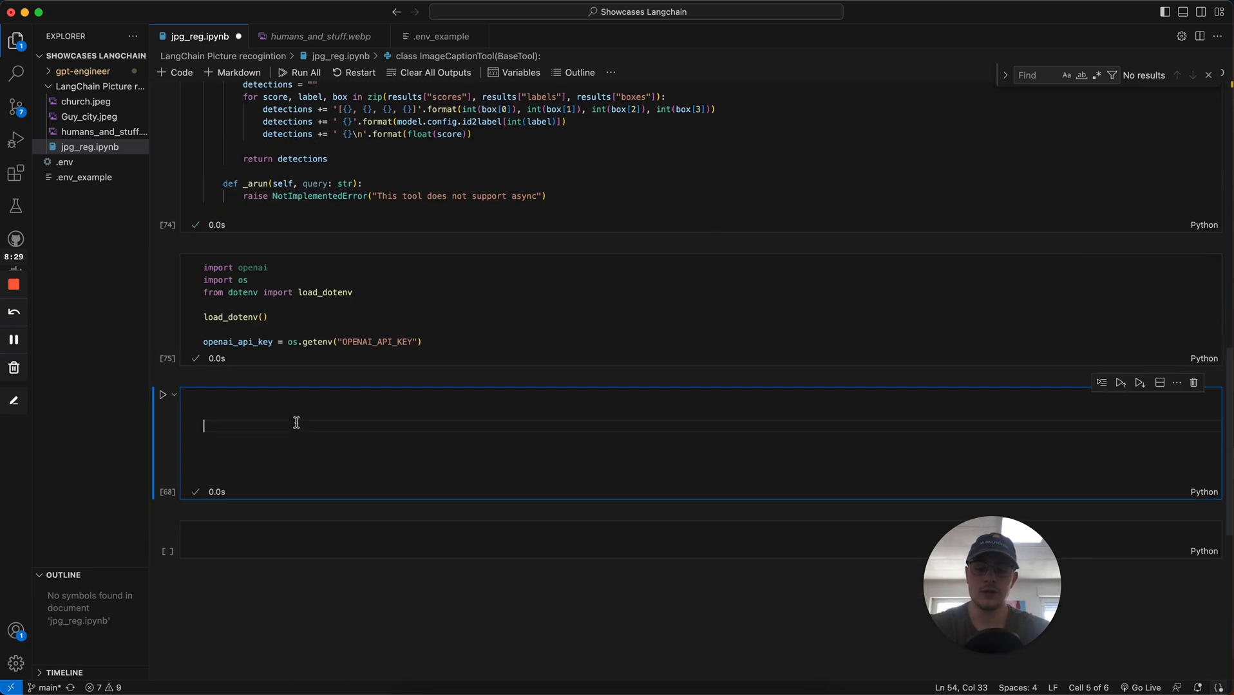
Start the agent setup cell with the '#initialize the gent' comment and the tools list
text(#initialize the gent)
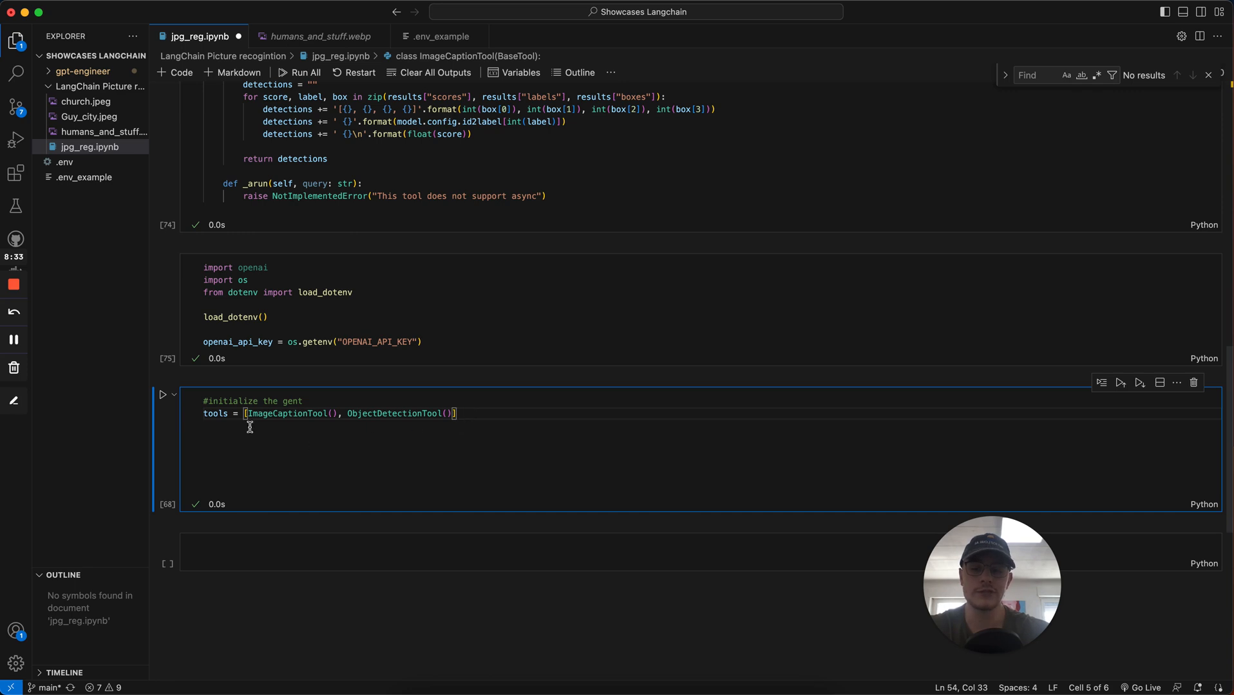
mouse_move(285, 413)
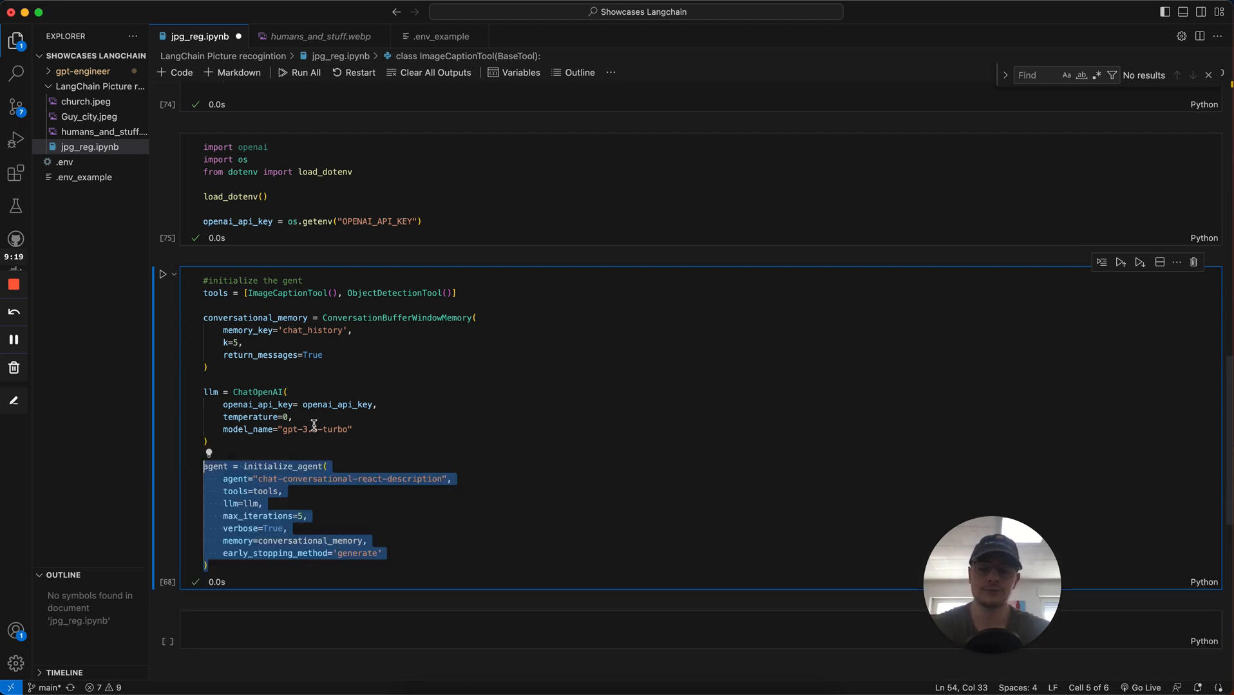
scroll(down, 3)
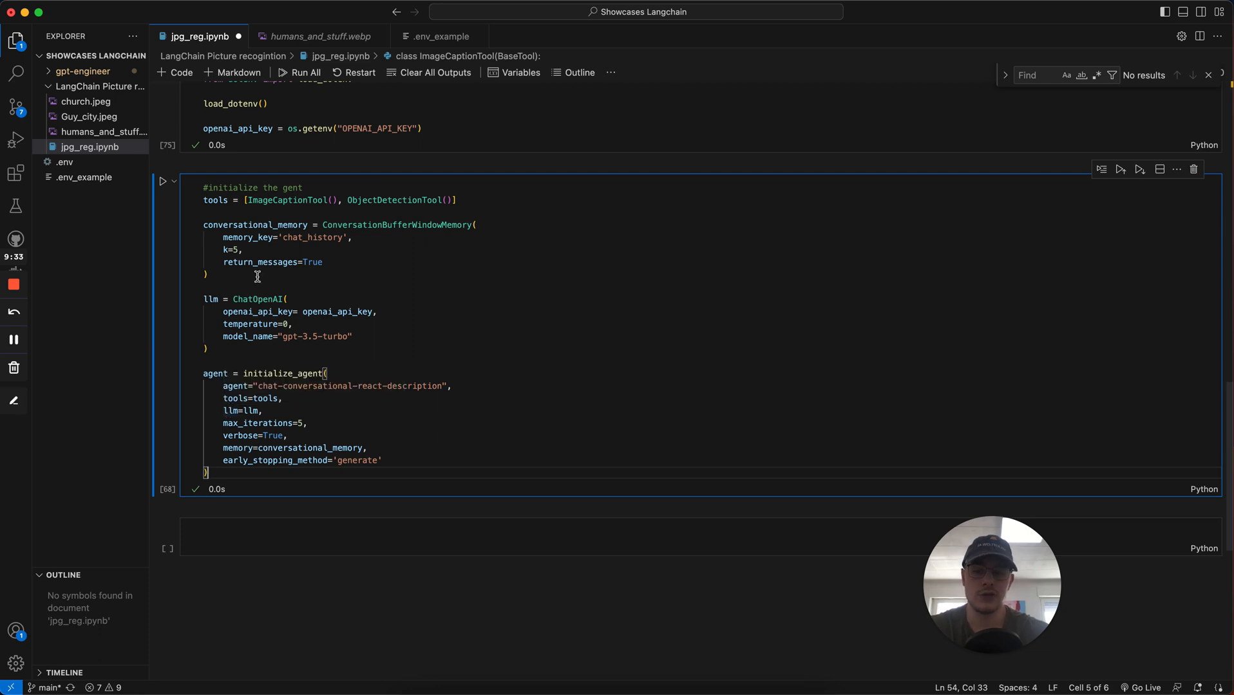
mouse_move(256, 423)
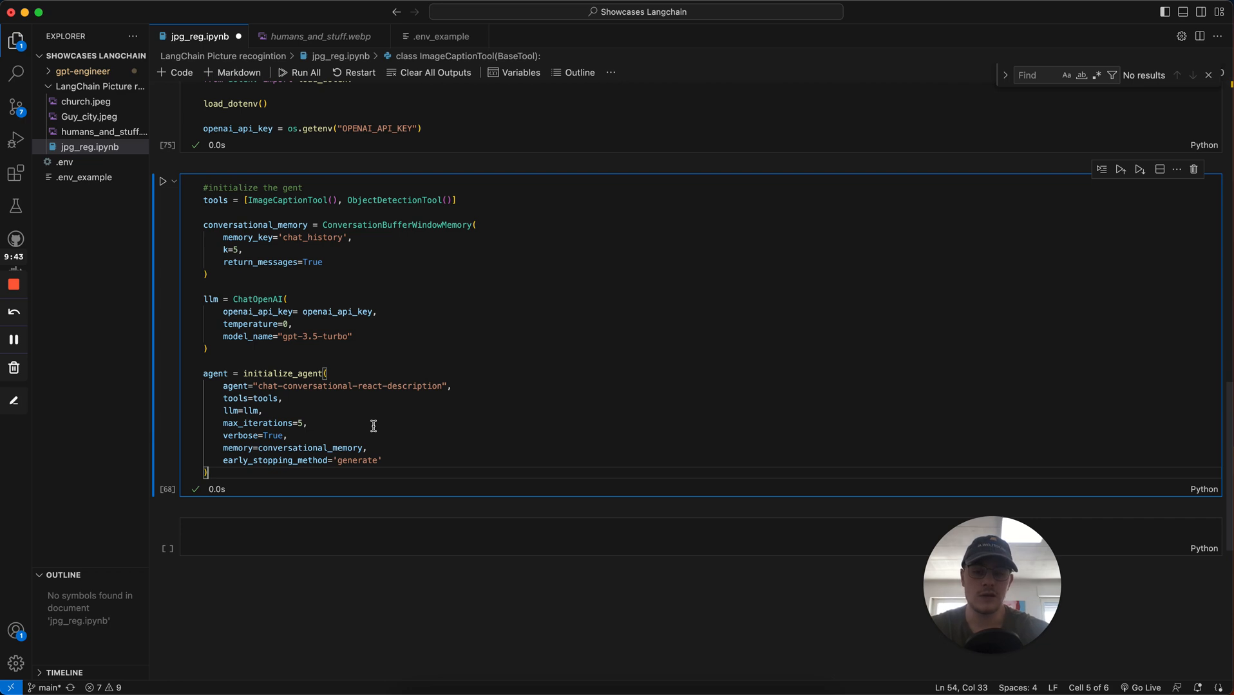
mouse_move(289, 442)
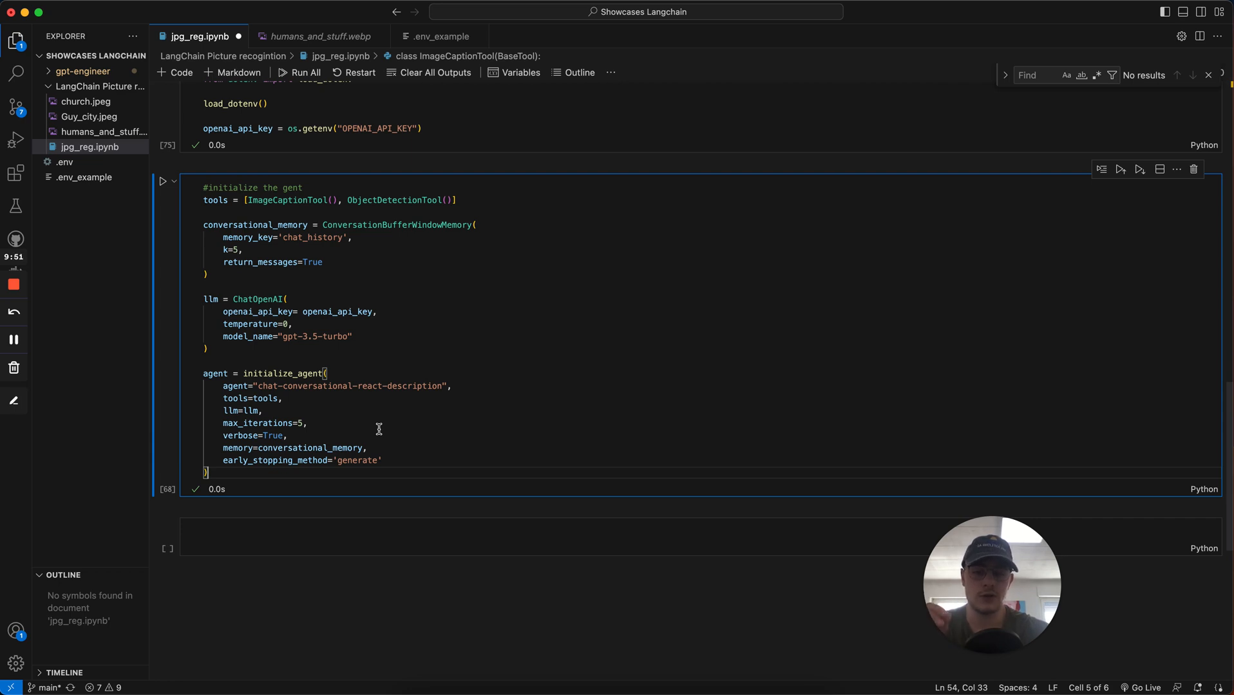
mouse_move(305, 448)
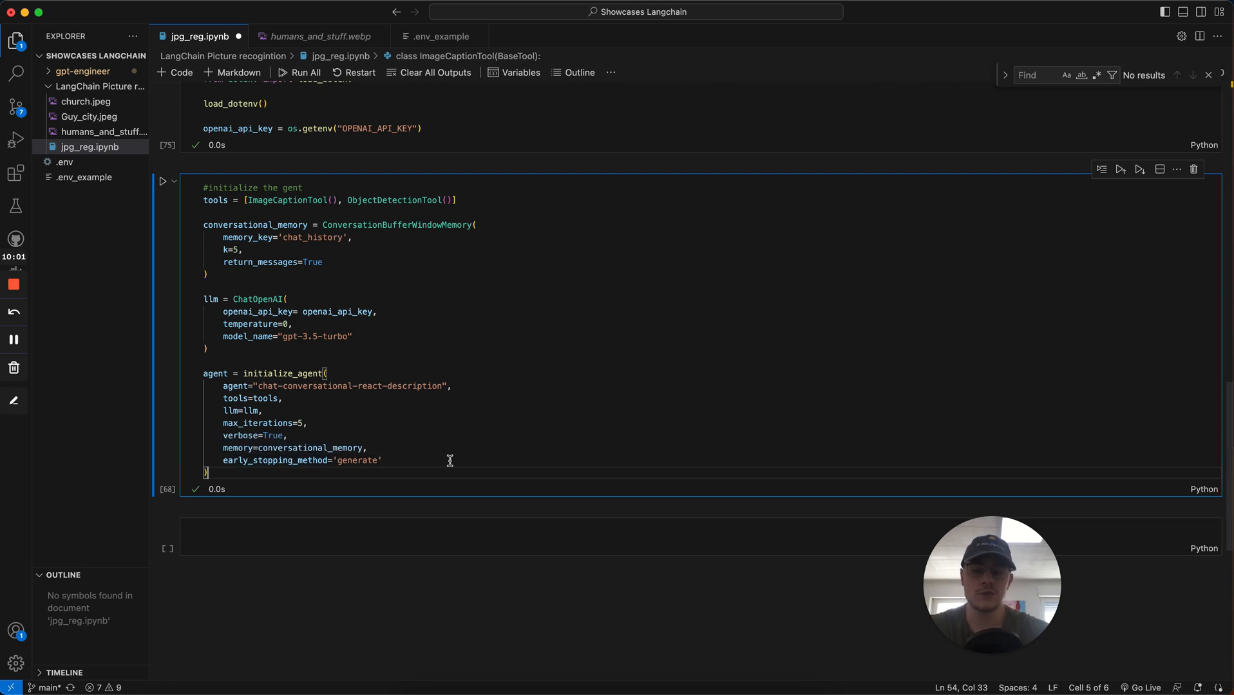
Run the agent initialization cell and edit the caption question for humans_and_stuff.webp
click(163, 180)
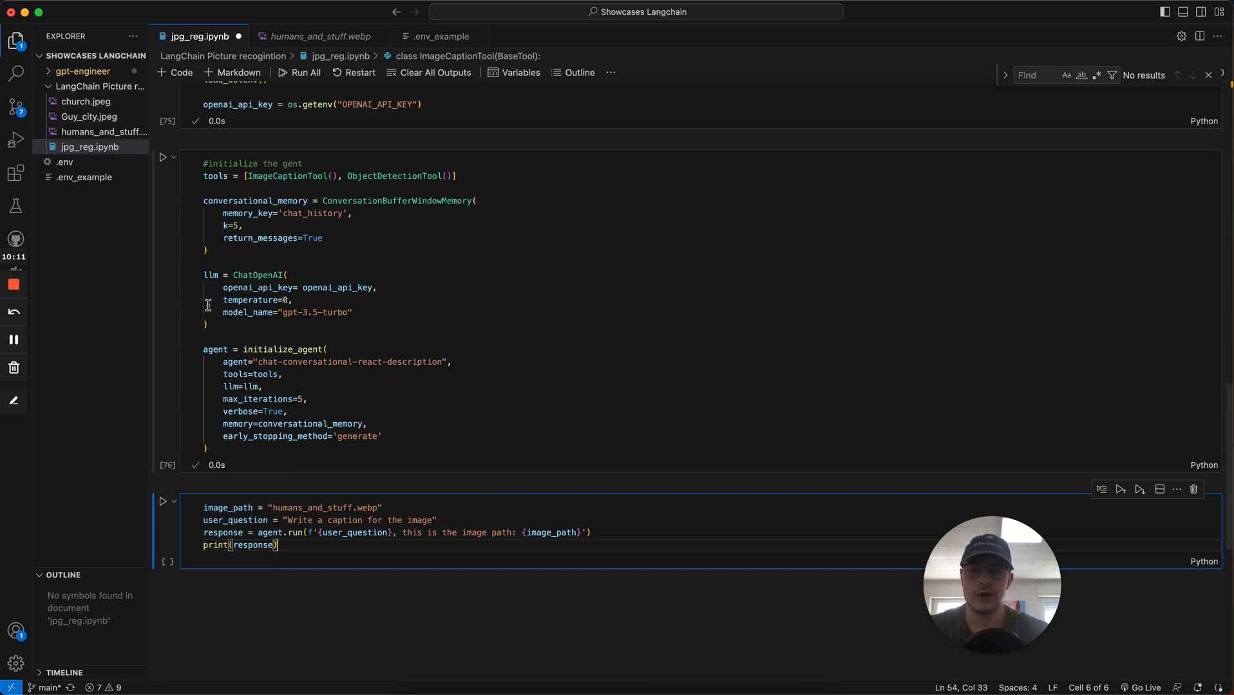
mouse_move(416, 496)
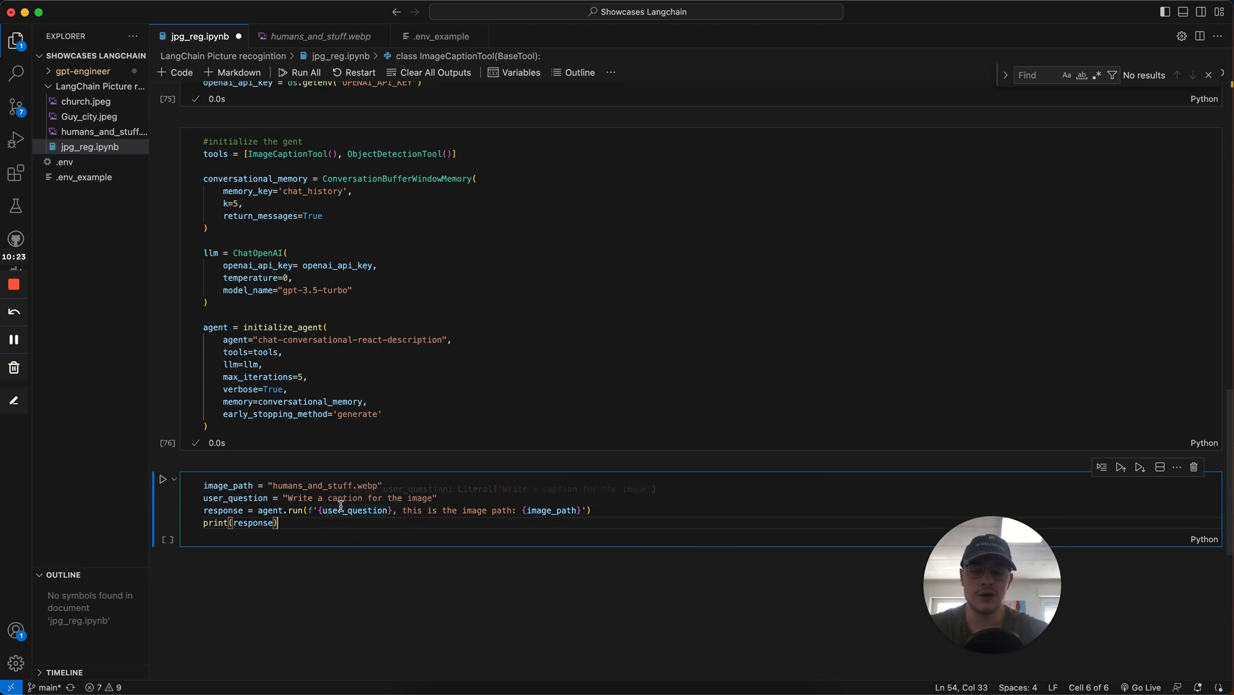
click(162, 479)
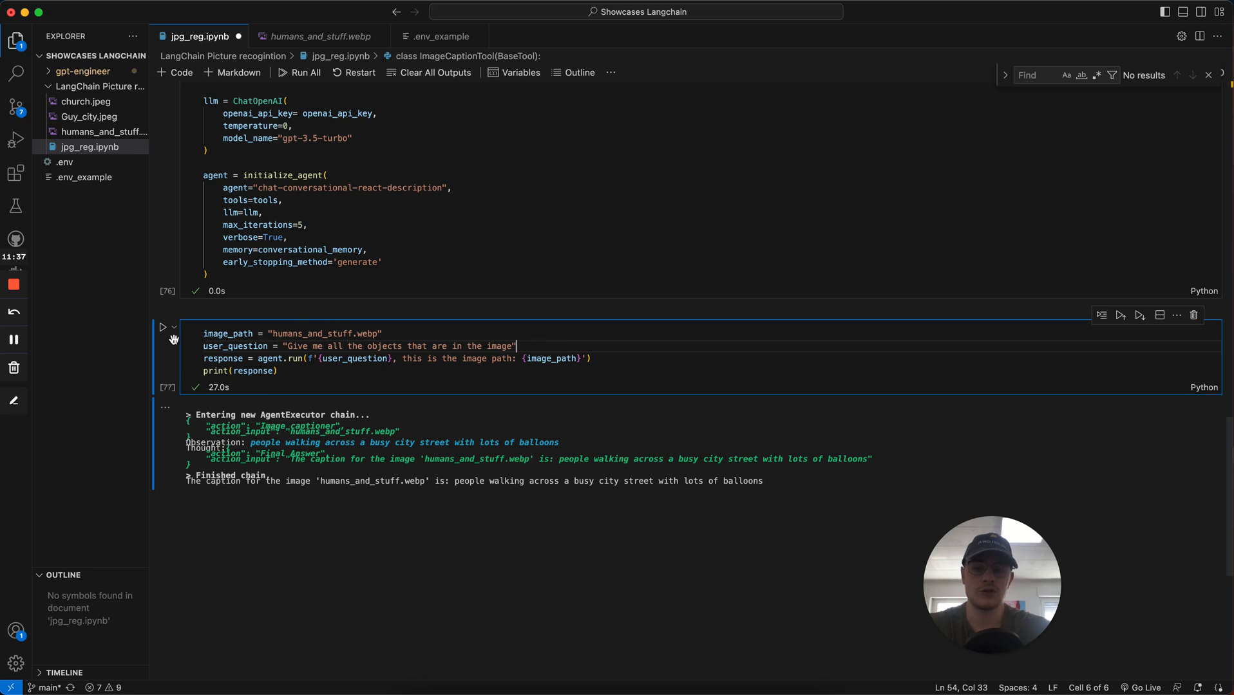
mouse_move(162, 328)
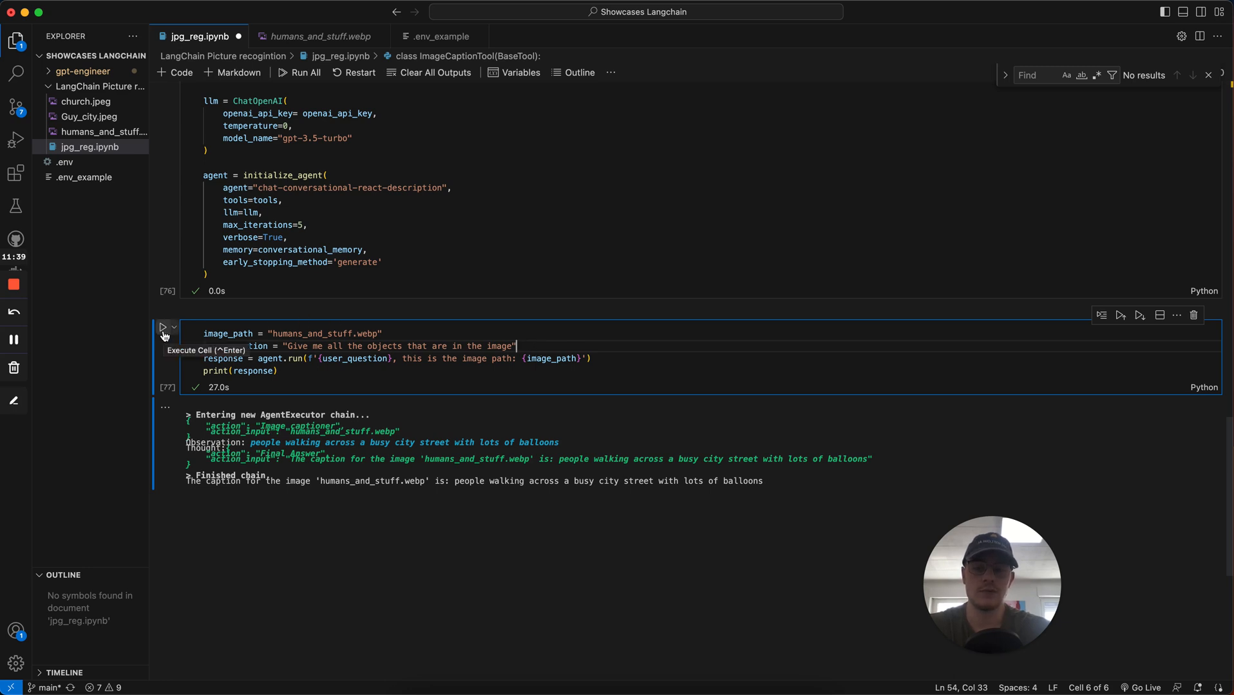
Run the query asking for all objects in the image and watch the detector's boxes
click(162, 328)
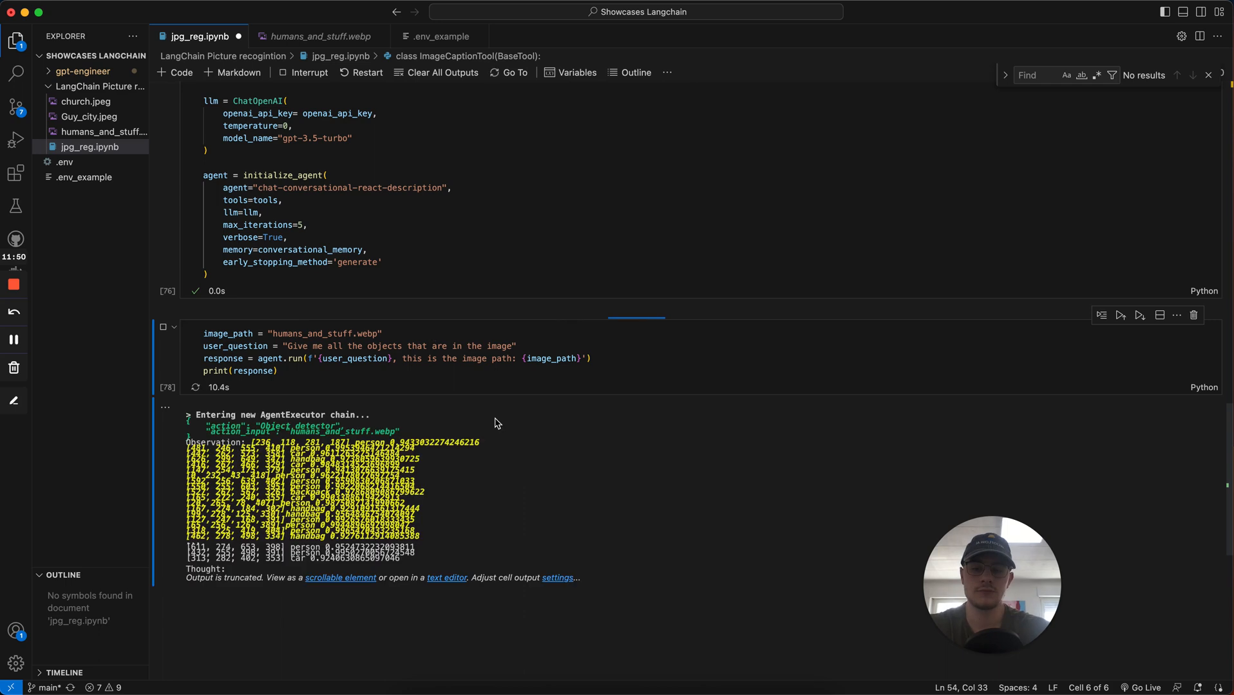